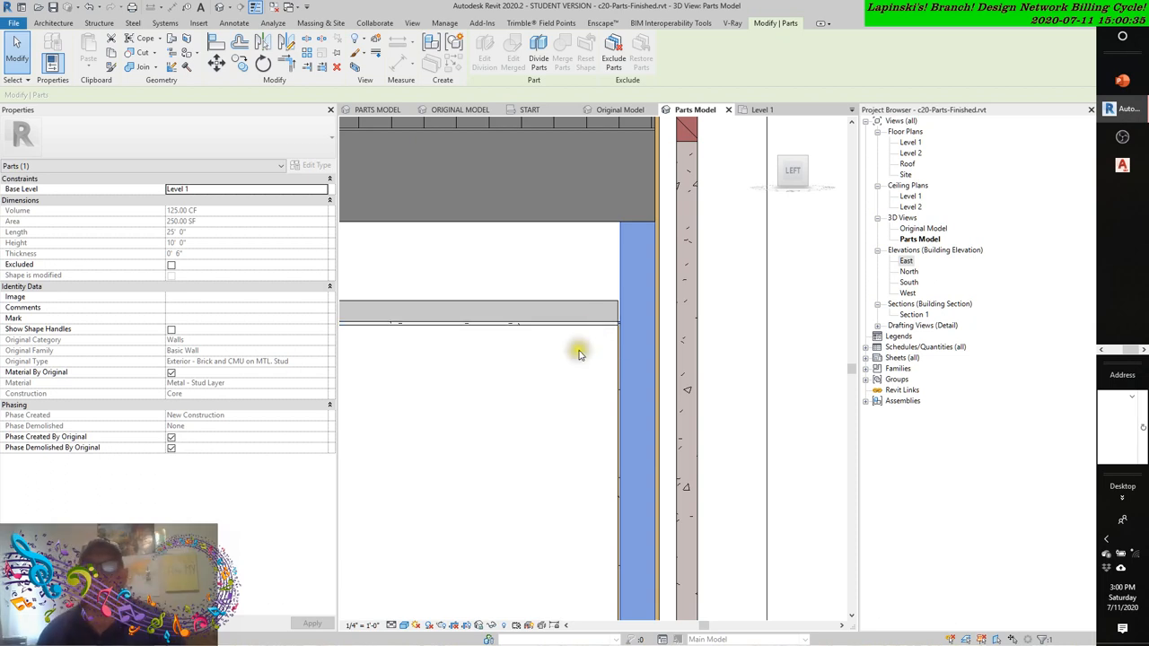
mouse_move(565, 377)
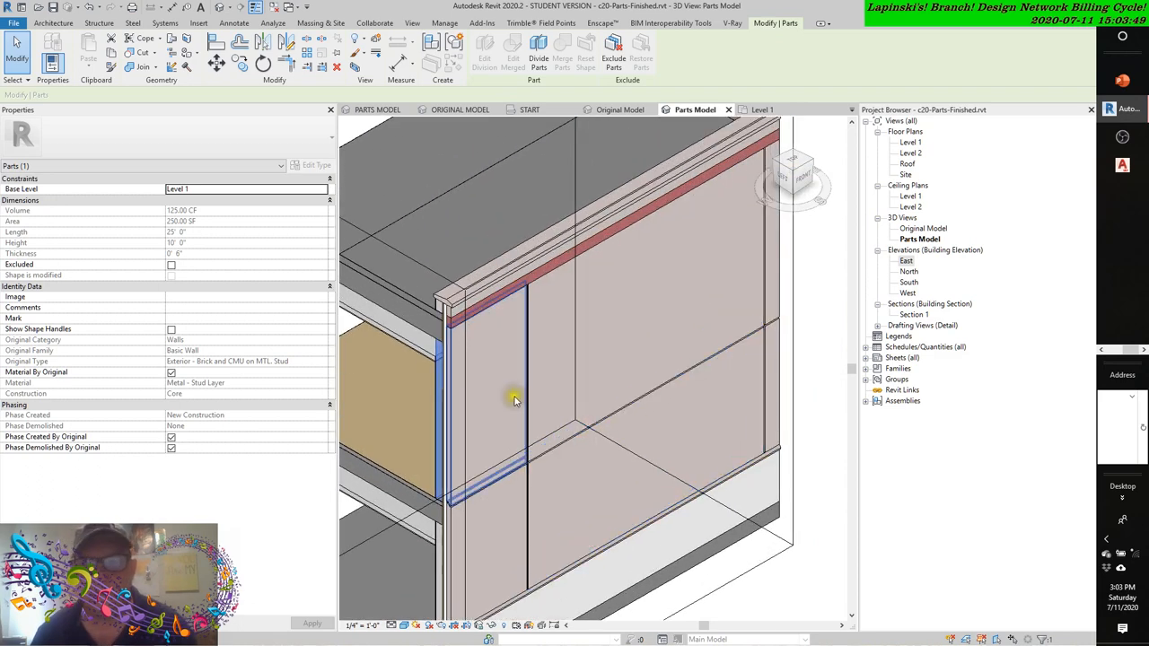
Orbit the Parts Model 3D view to bring the precast wall part into view.
left_click_drag(517, 399, 422, 337)
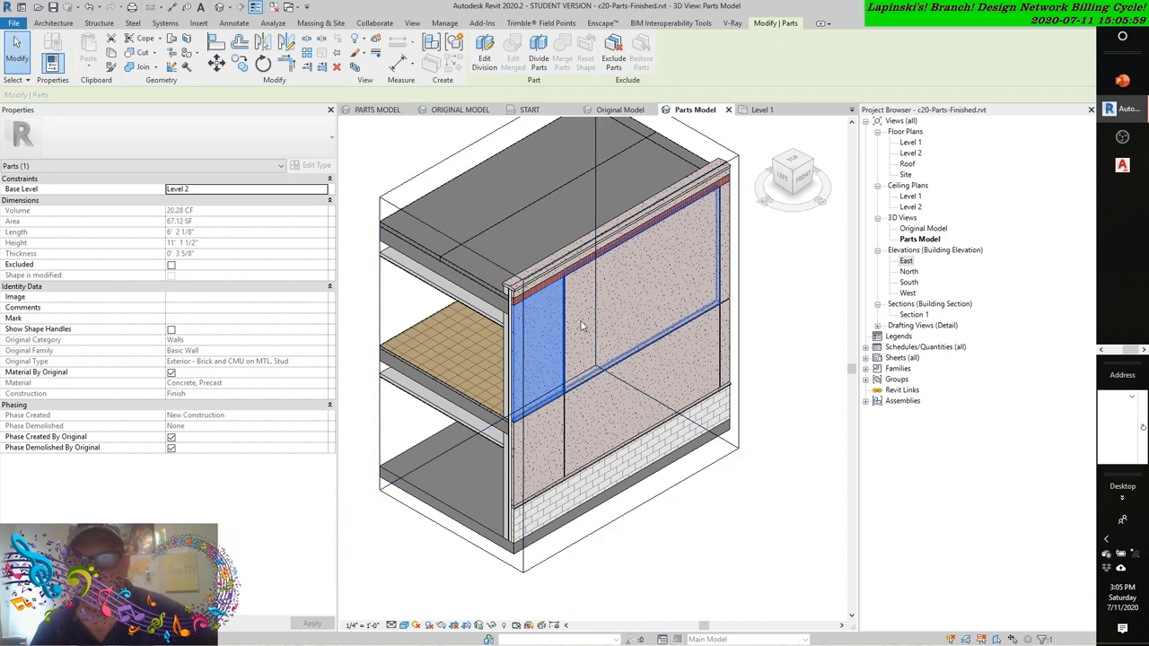
Select the exterior precast concrete wall part so the Modify | Parts tools appear.
left_click(661, 296)
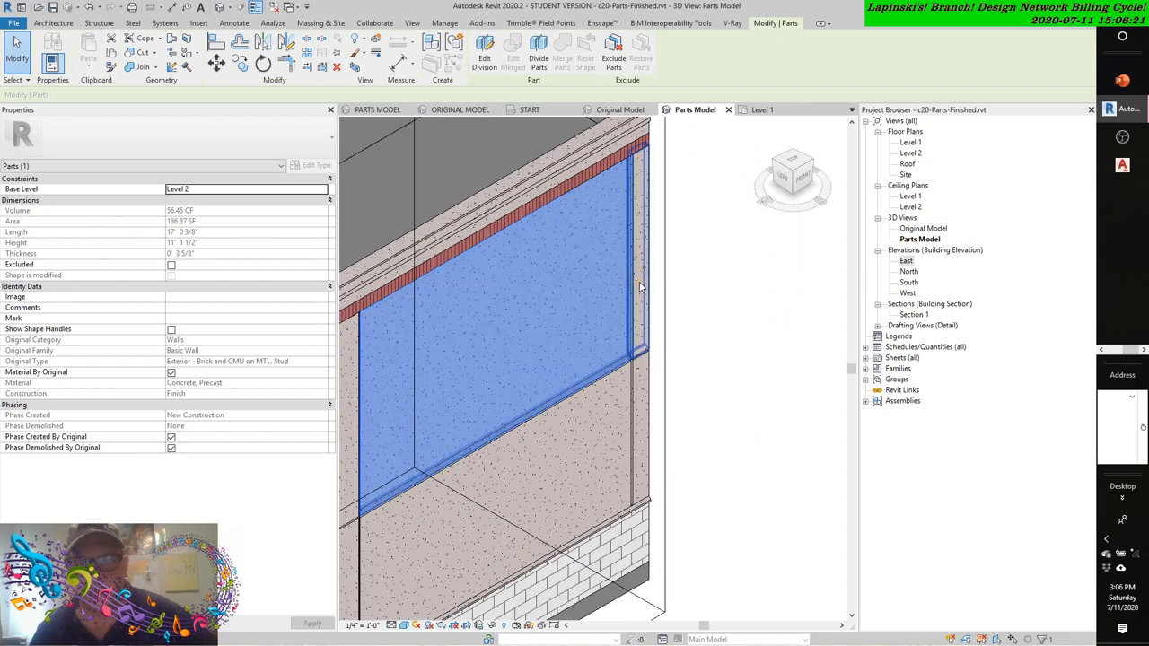
left_click(601, 409)
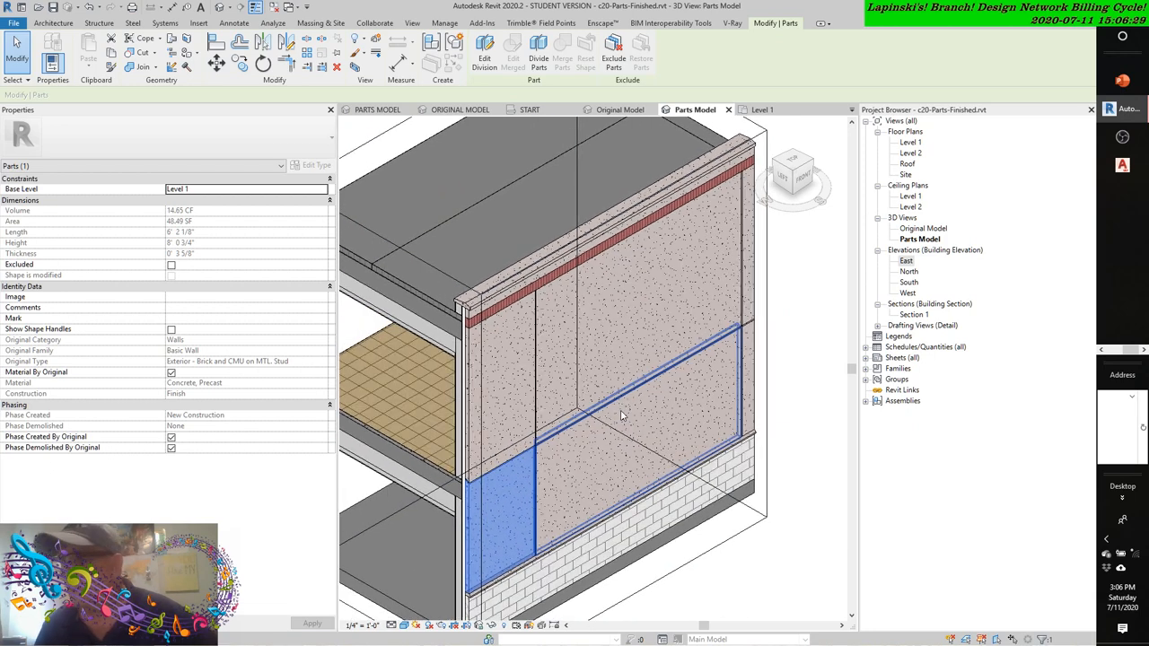
mouse_move(621, 417)
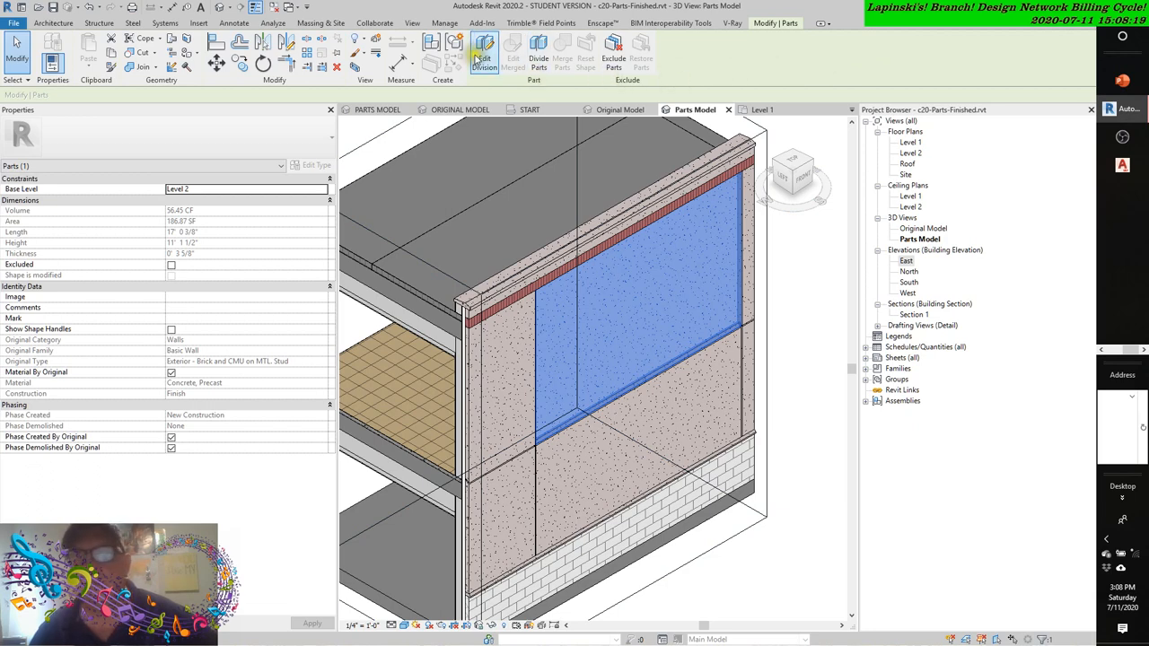
mouse_move(484, 50)
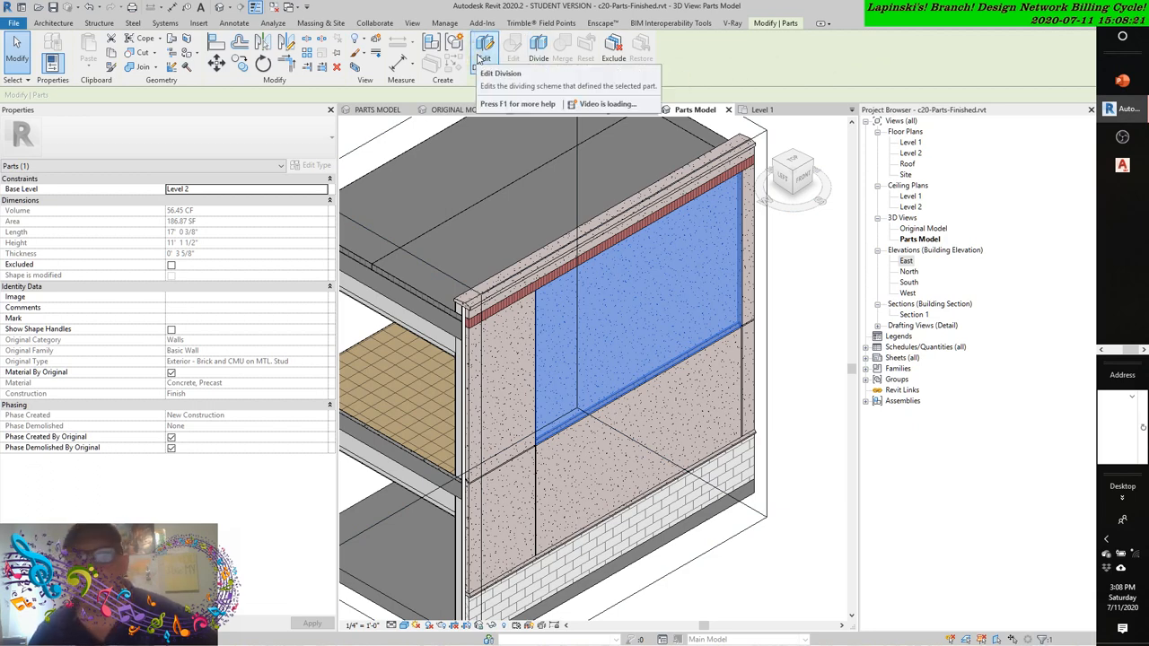
mouse_move(733, 65)
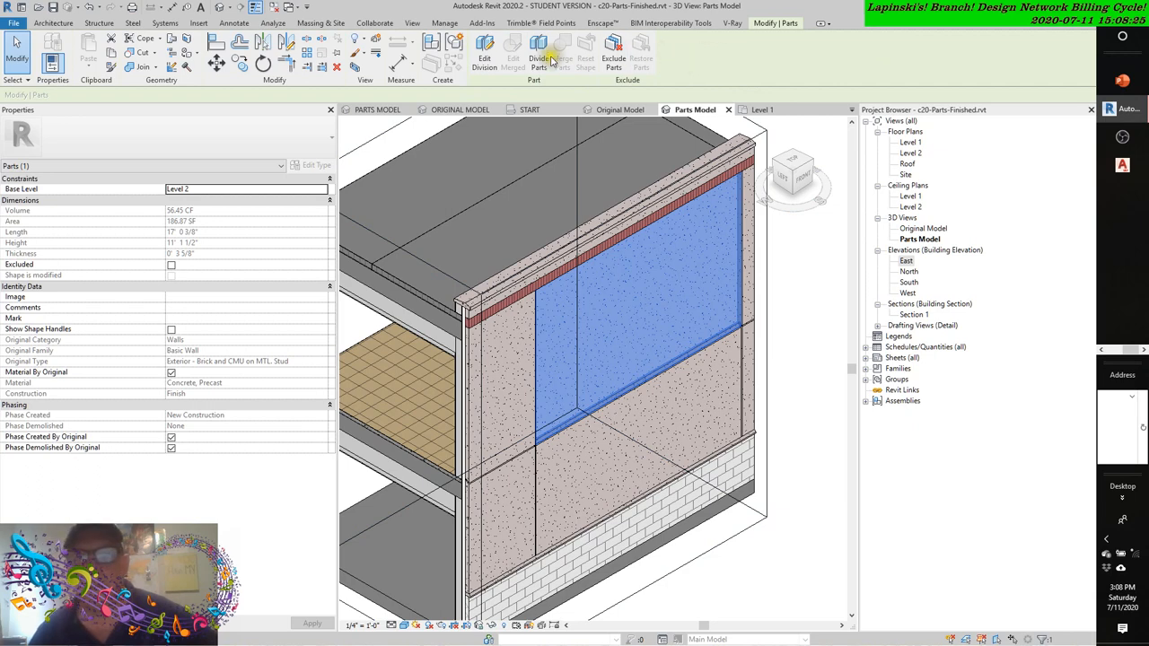
Enter Divide Parts mode for the selected precast wall part.
left_click(539, 50)
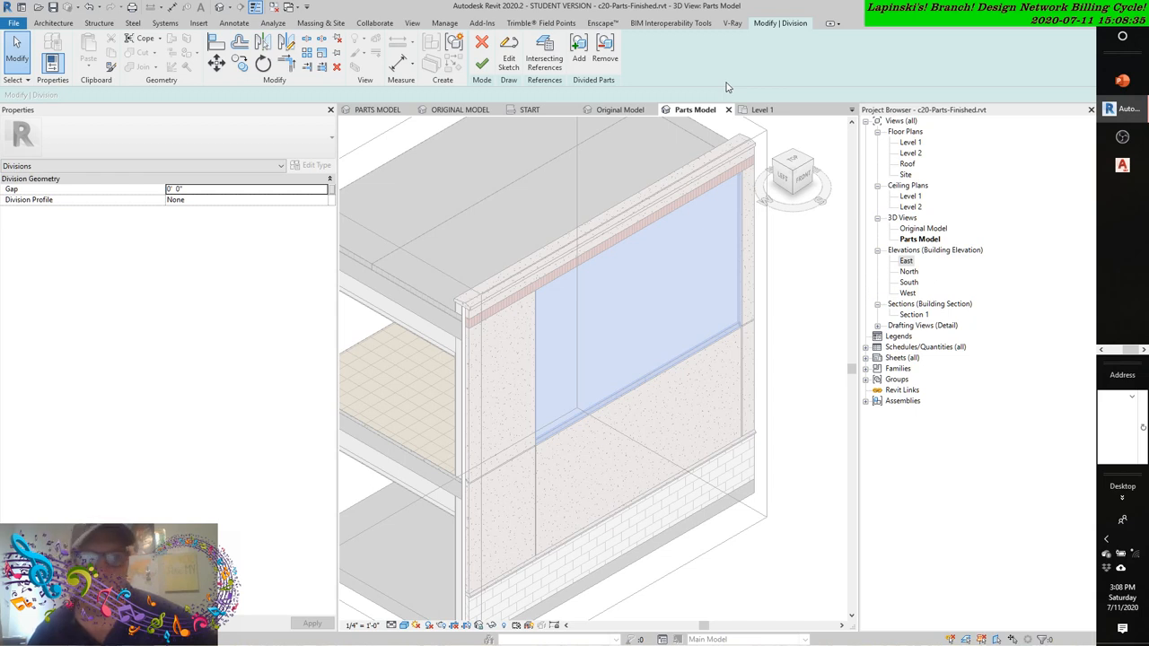
Set the division gap between pieces to 0' 0 63/64".
left_click(248, 189)
type("2")
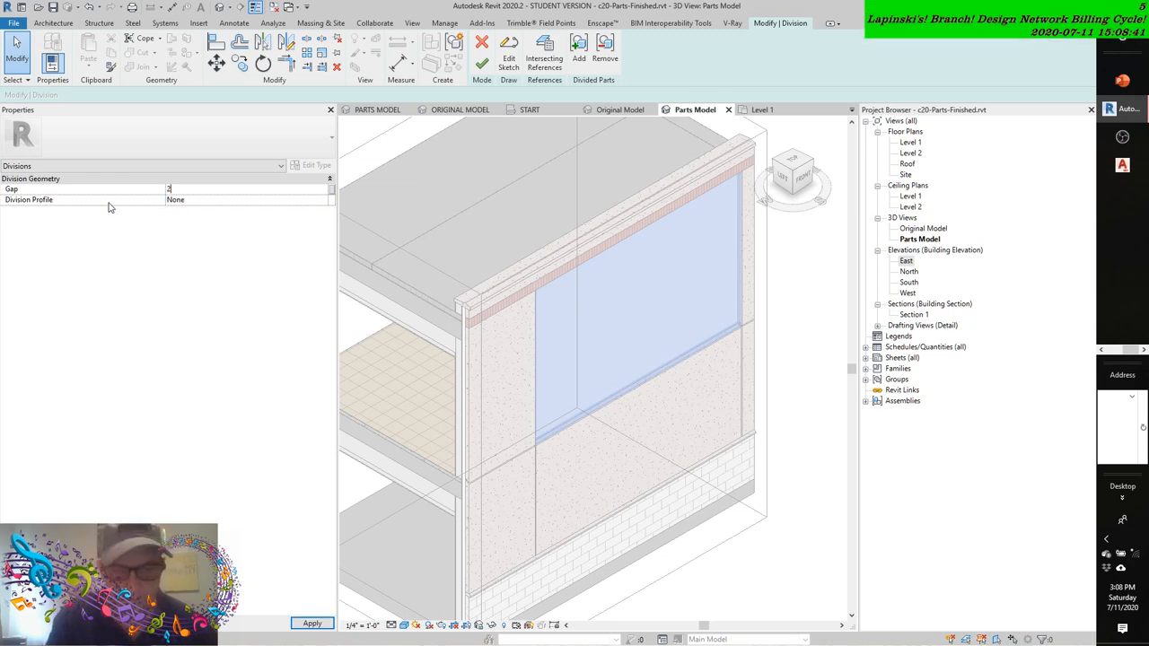
type("0' 0 63/64\"")
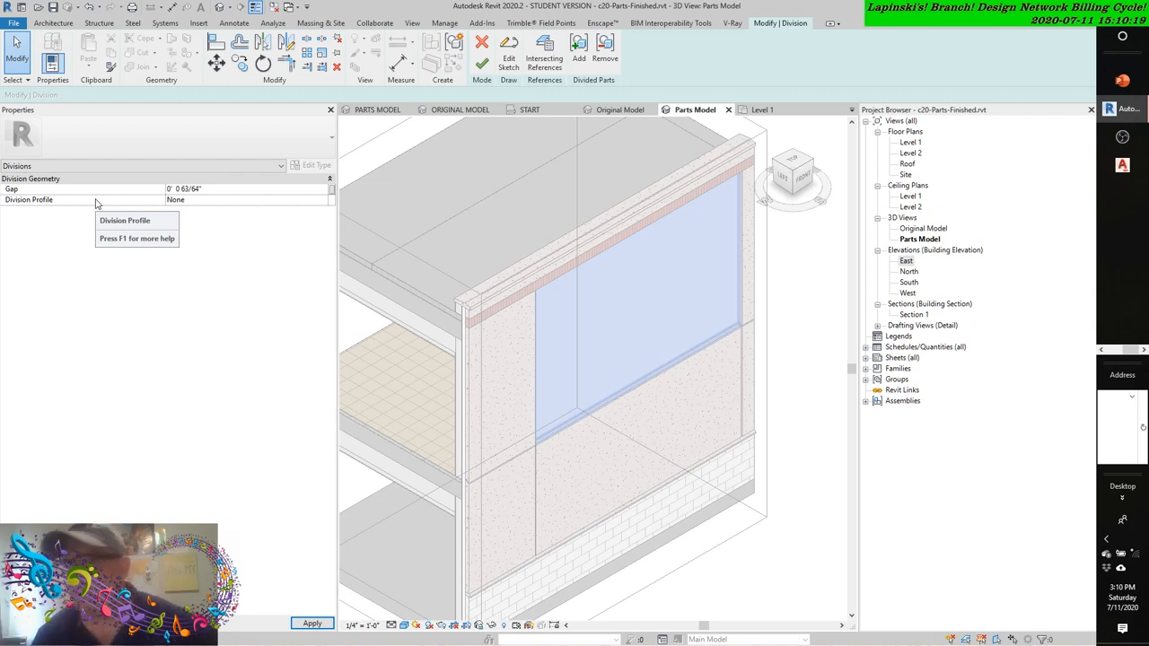
mouse_move(151, 226)
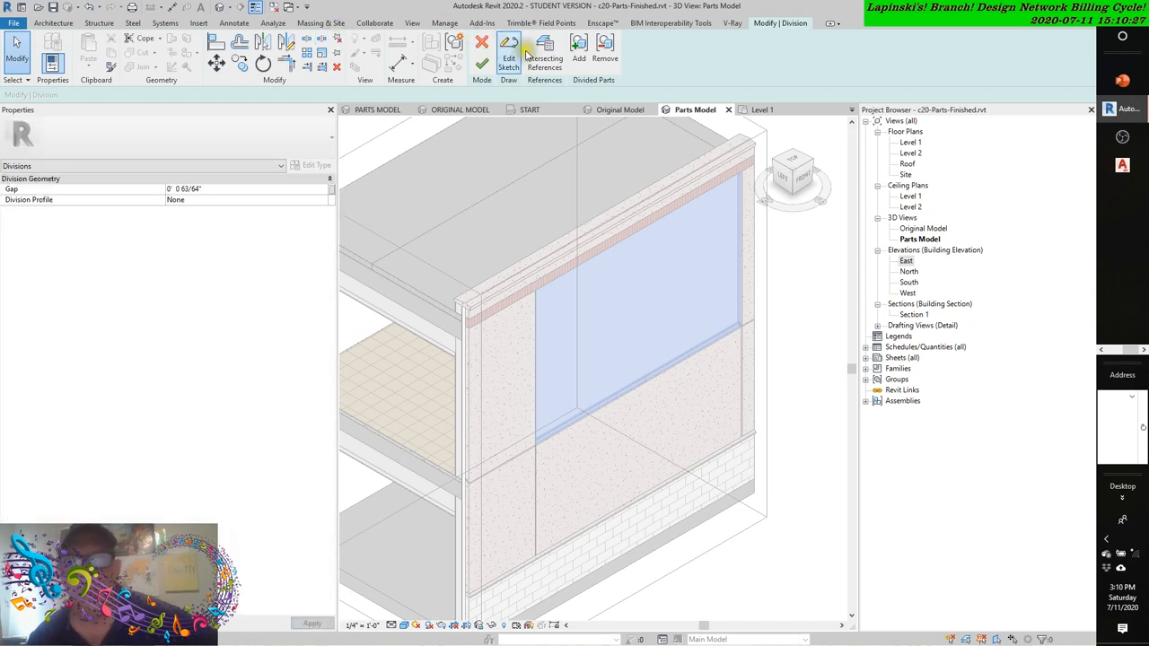
In Intersecting Named References with Filter set to All, include Grid : 1 and confirm.
left_click(544, 50)
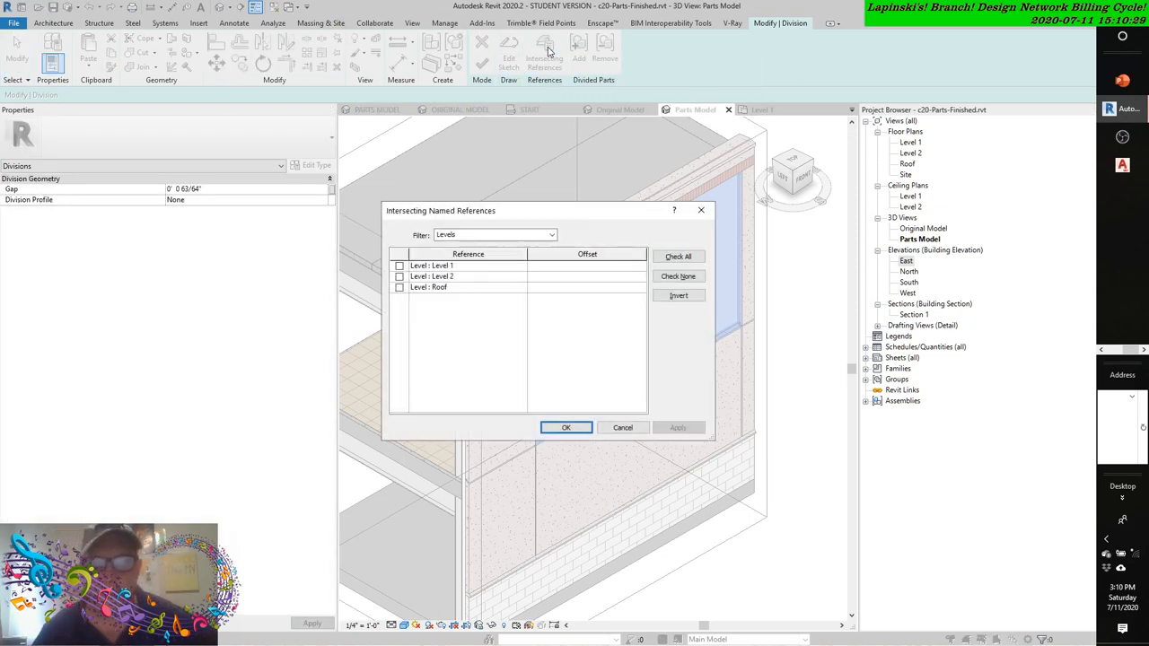
left_click(553, 233)
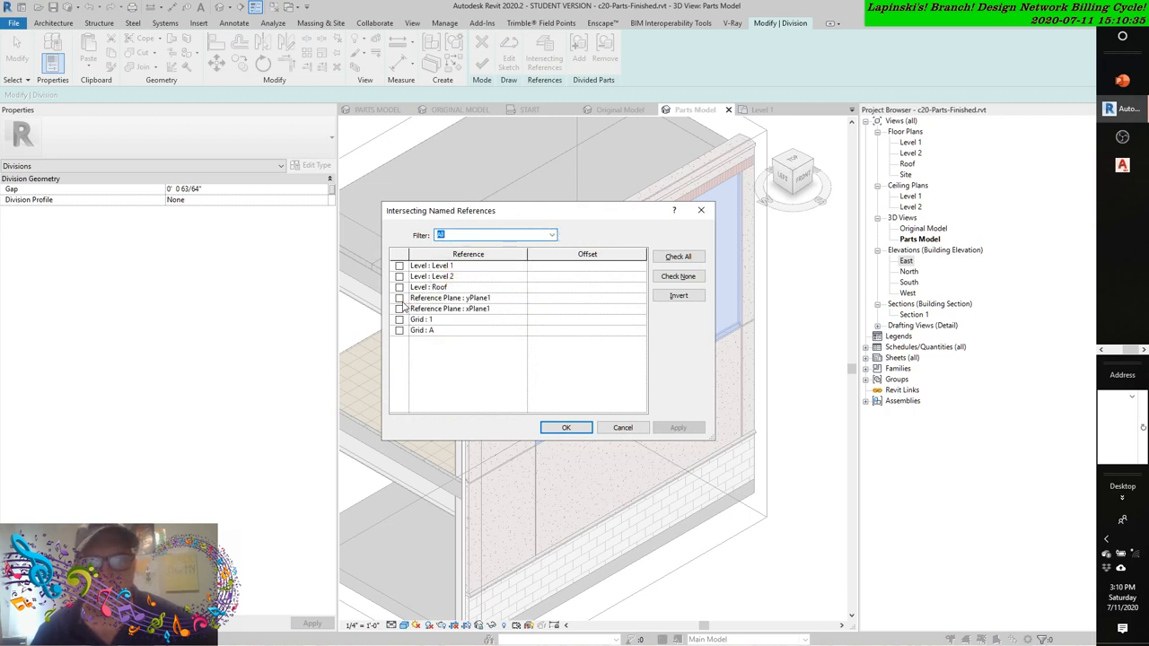
left_click(398, 298)
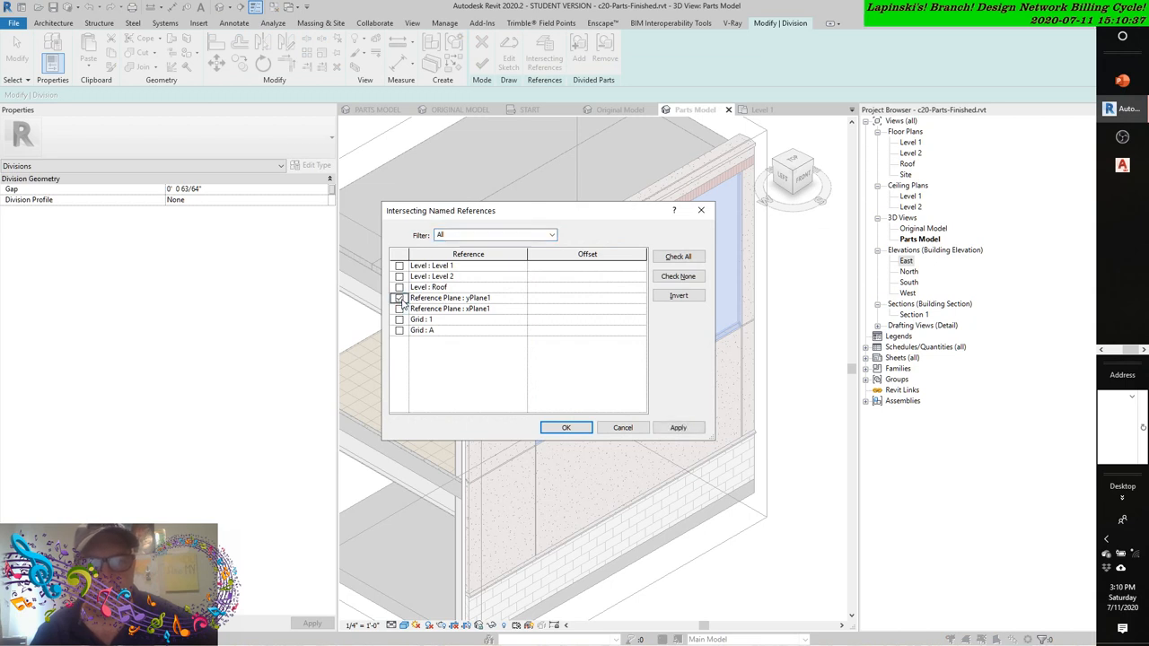
left_click(399, 320)
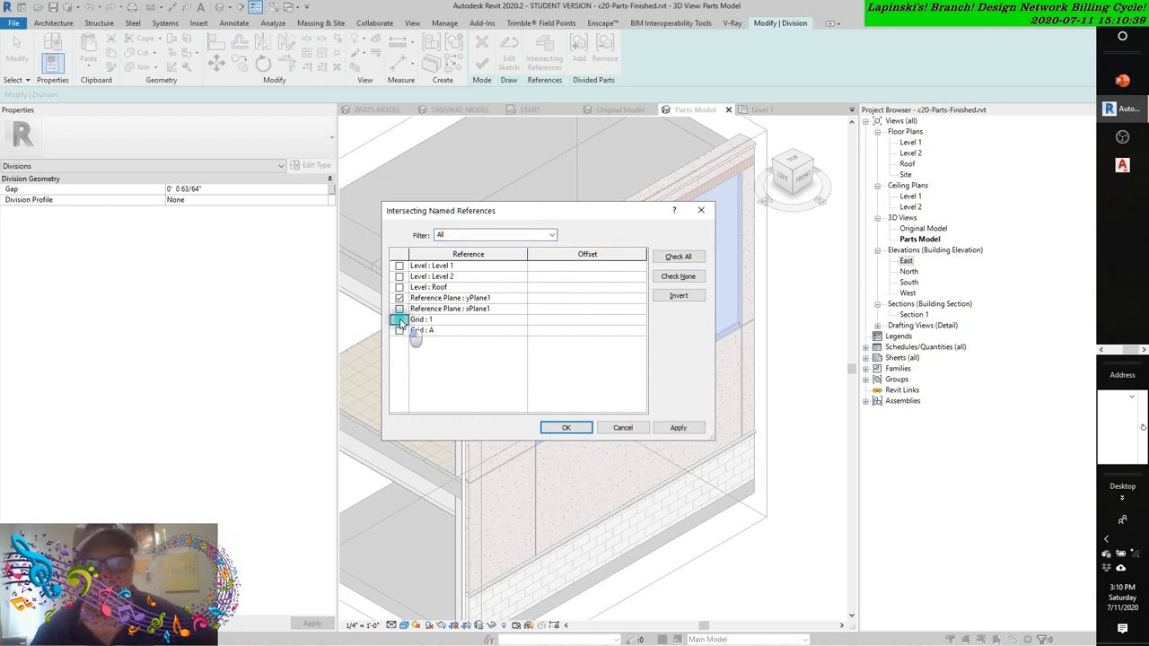
left_click(399, 319)
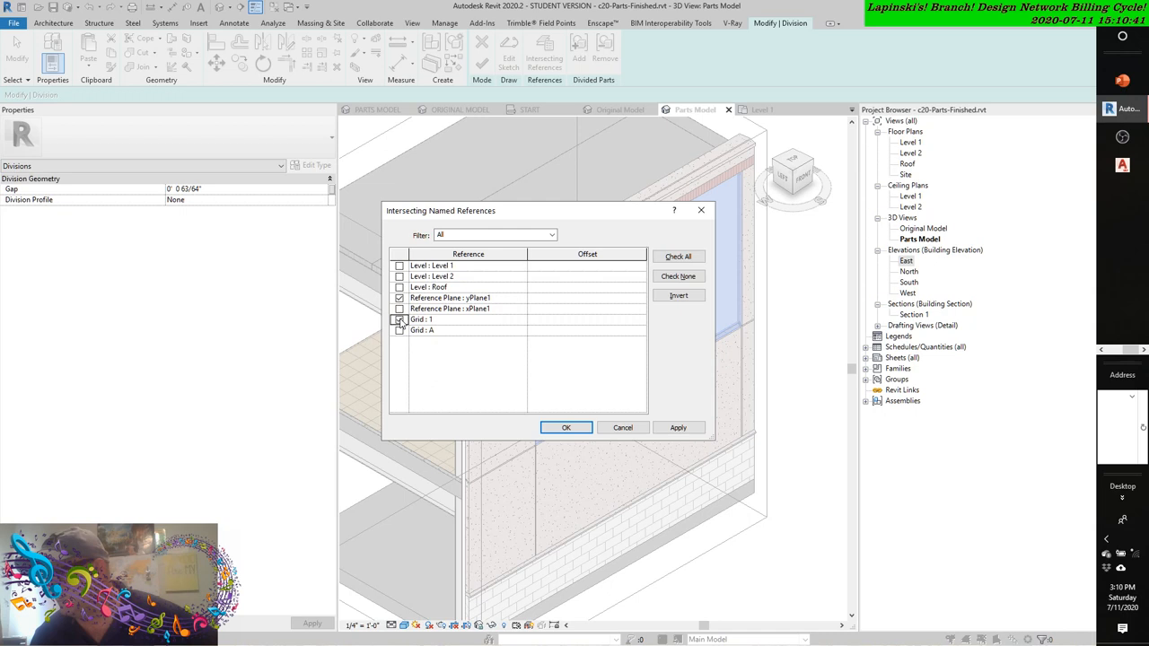
left_click(399, 320)
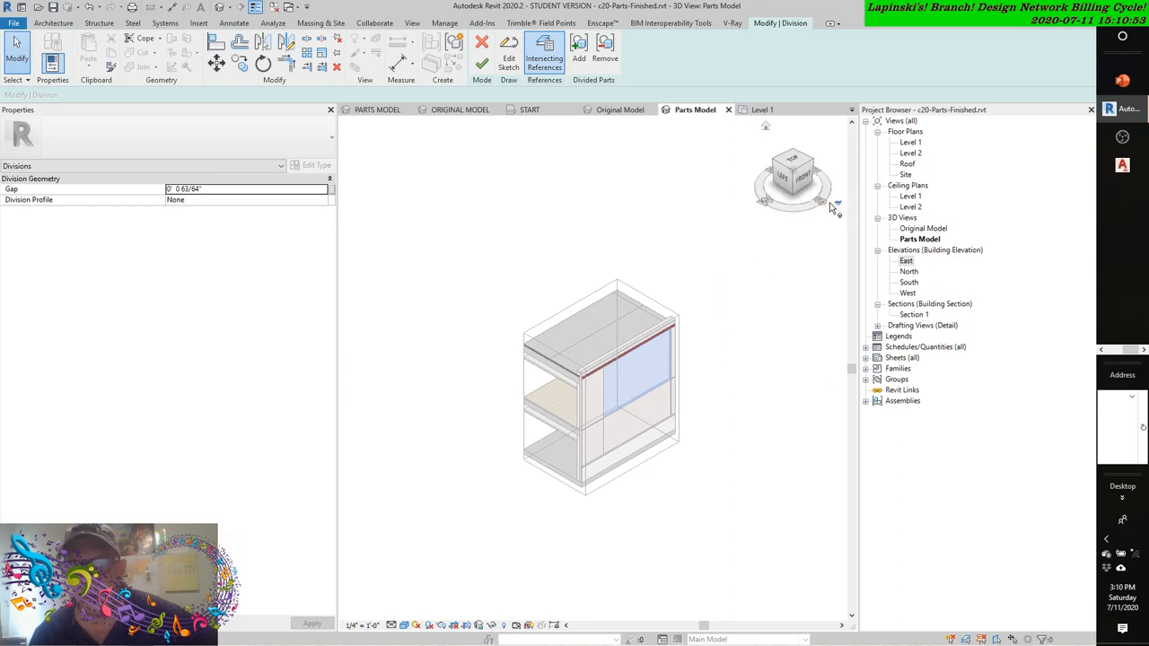
Finish the division, which raises the nothing-will-be-divided warning.
left_click(793, 170)
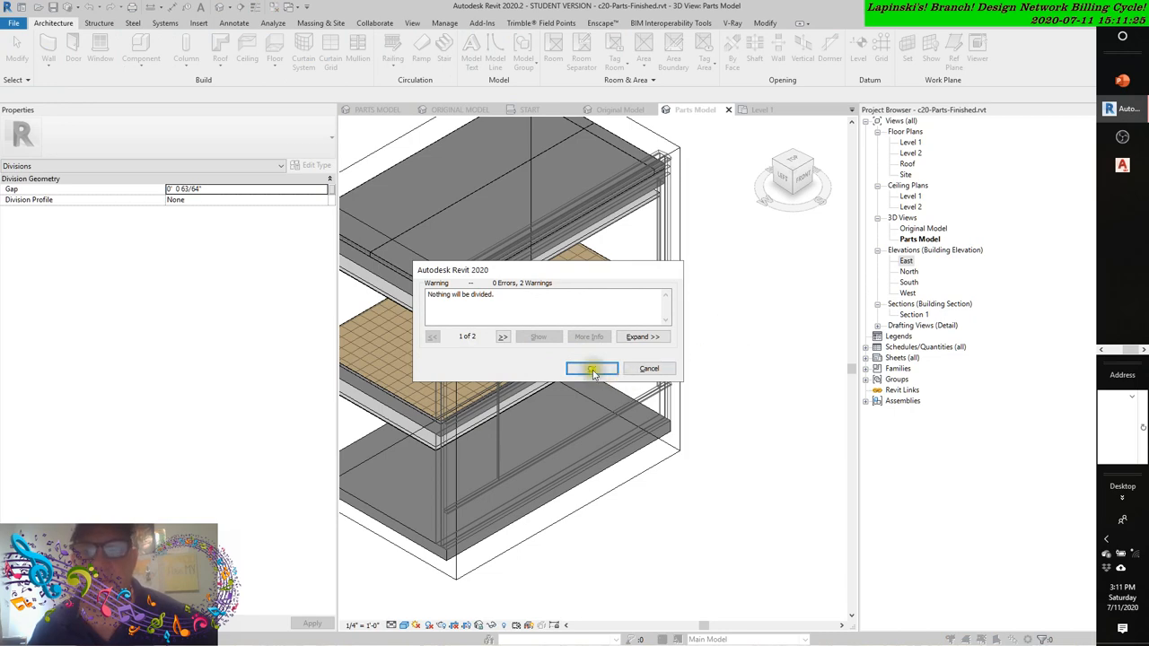
Dismiss the warning and reselect the precast wall part in the 3D view.
left_click(593, 369)
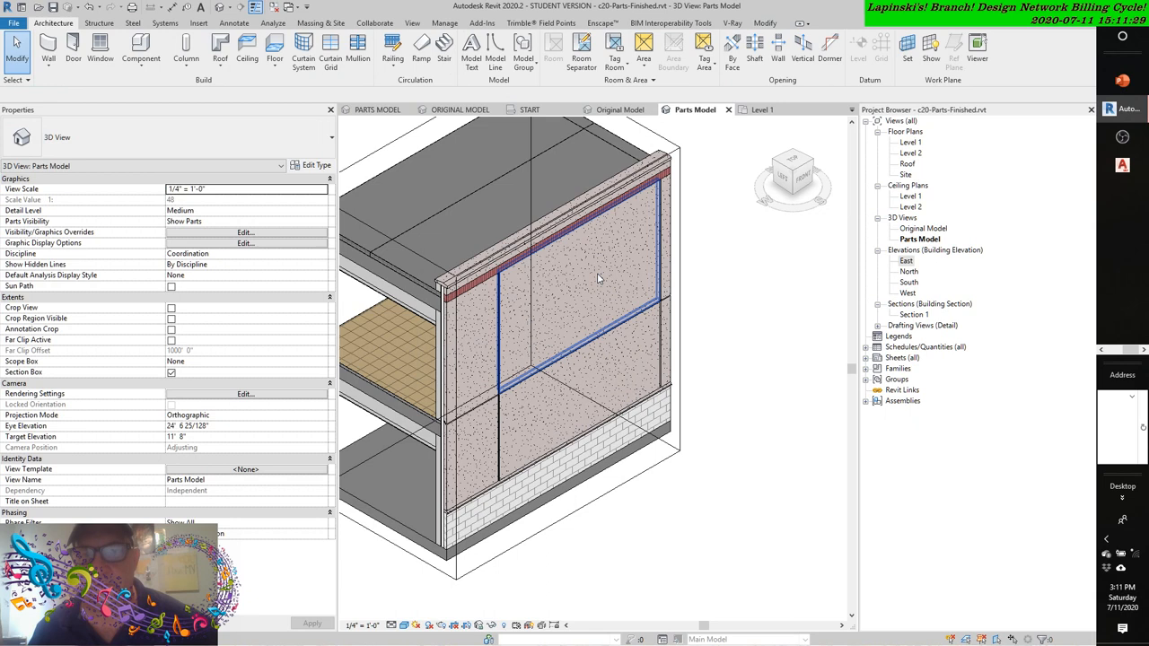
mouse_move(599, 276)
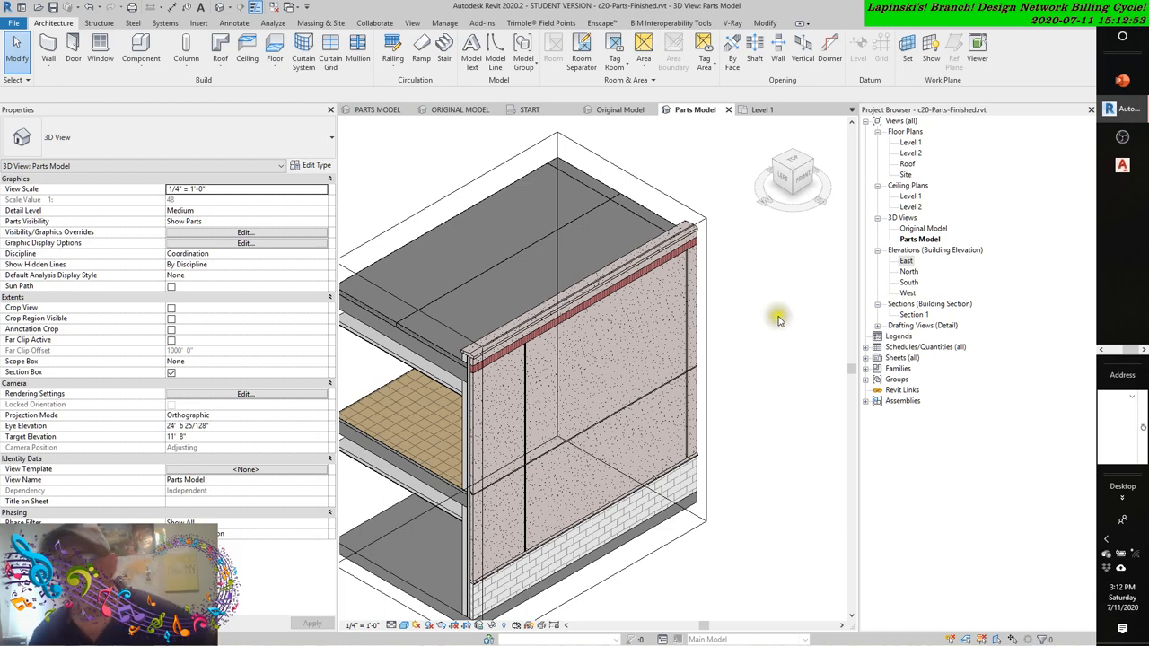
left_click(610, 350)
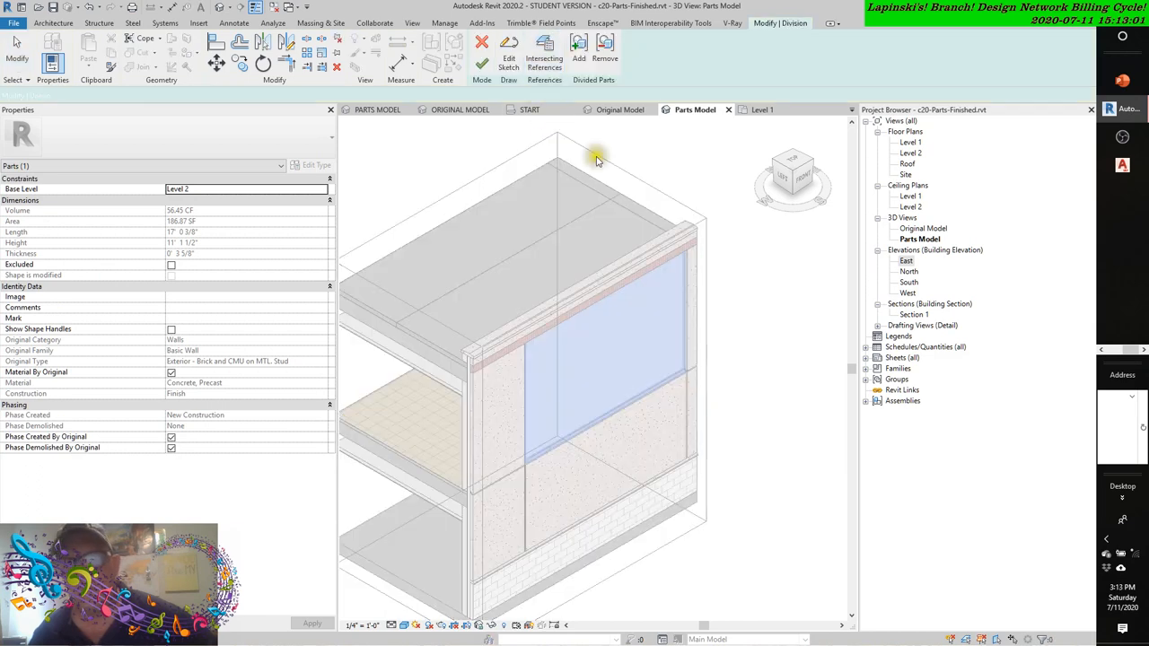
Edit the wall part's division and set the gap between panels to 0' 1".
left_click(596, 158)
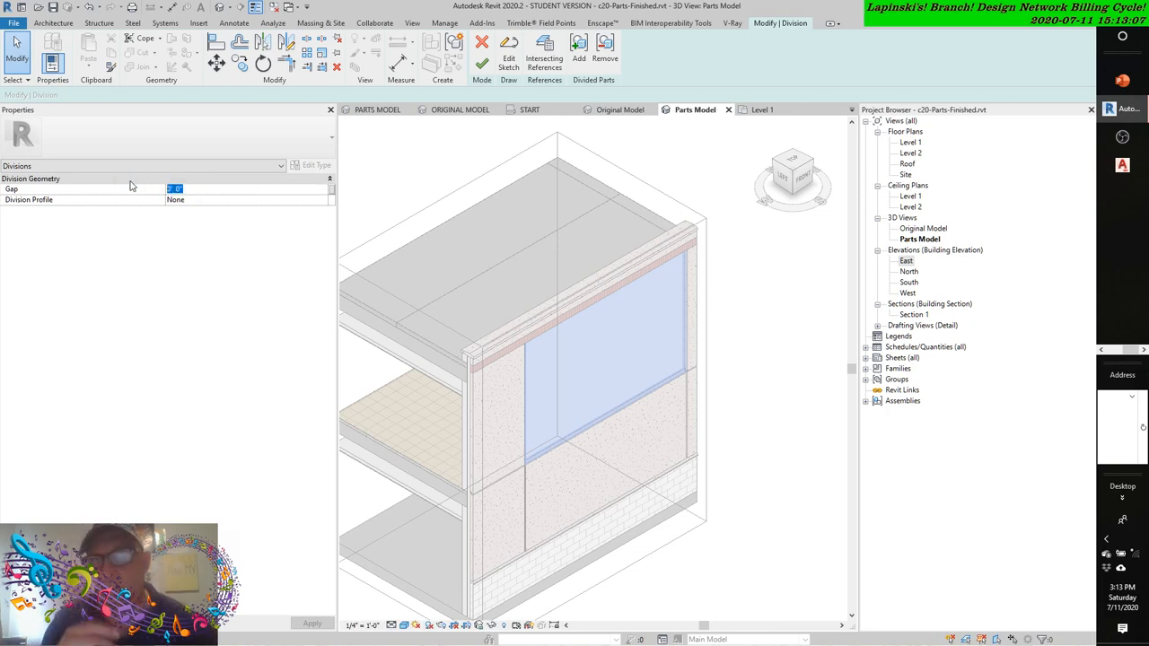
type("1")
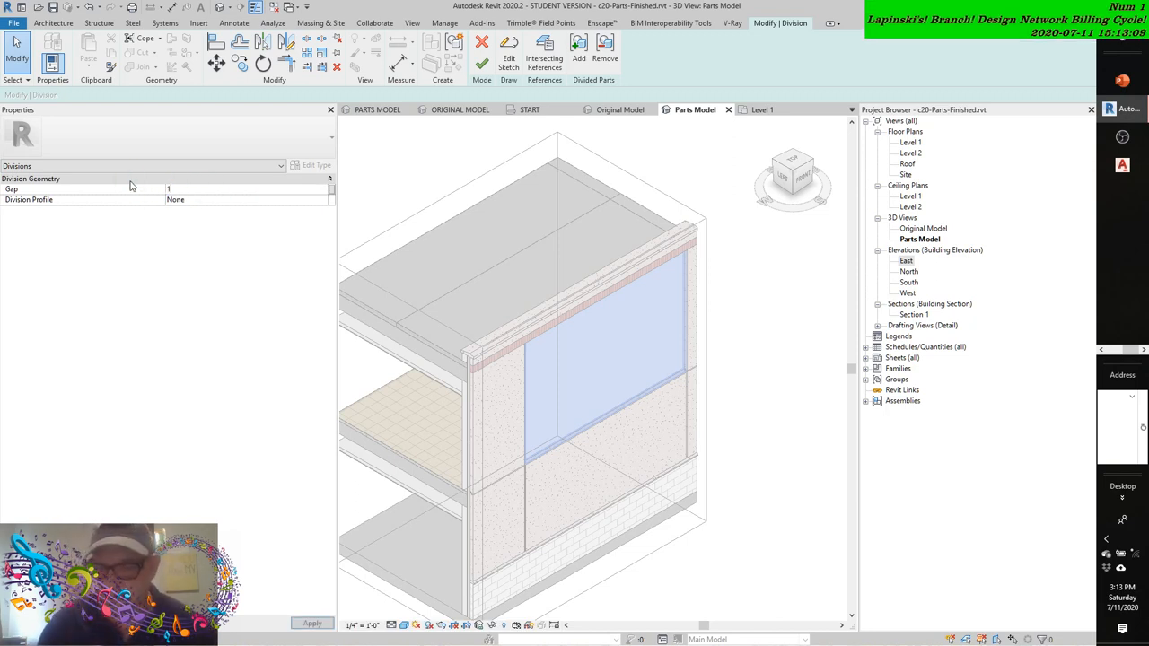
type("0' 1\"")
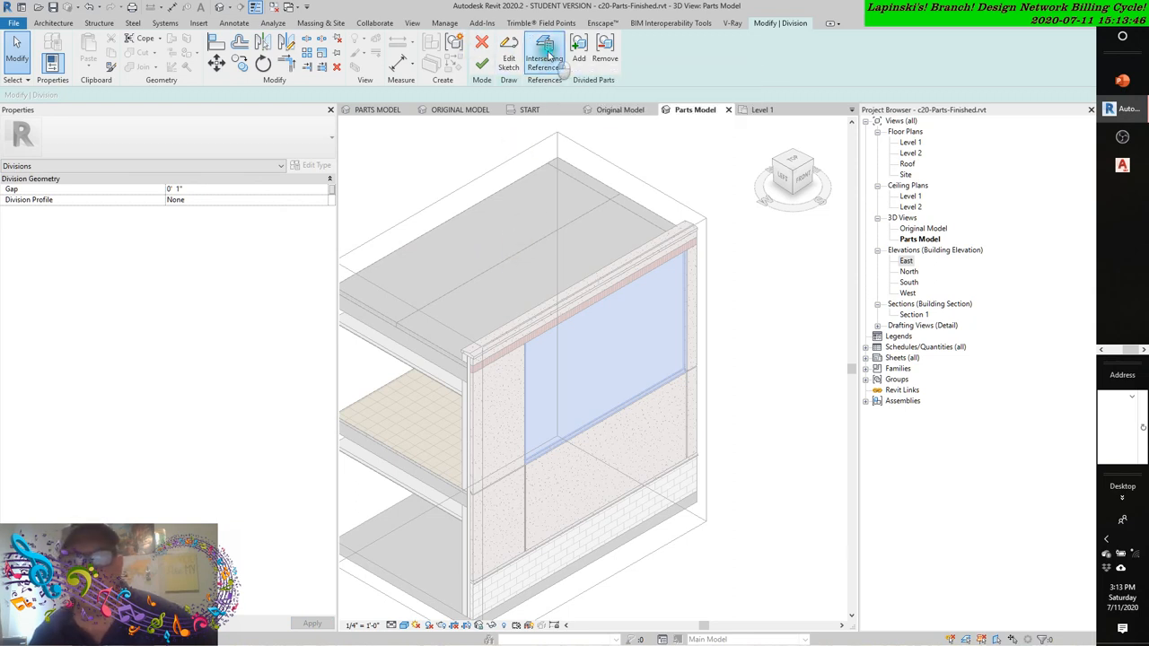
In Intersecting Named References, check Level : Level 2 as a dividing reference.
left_click(544, 54)
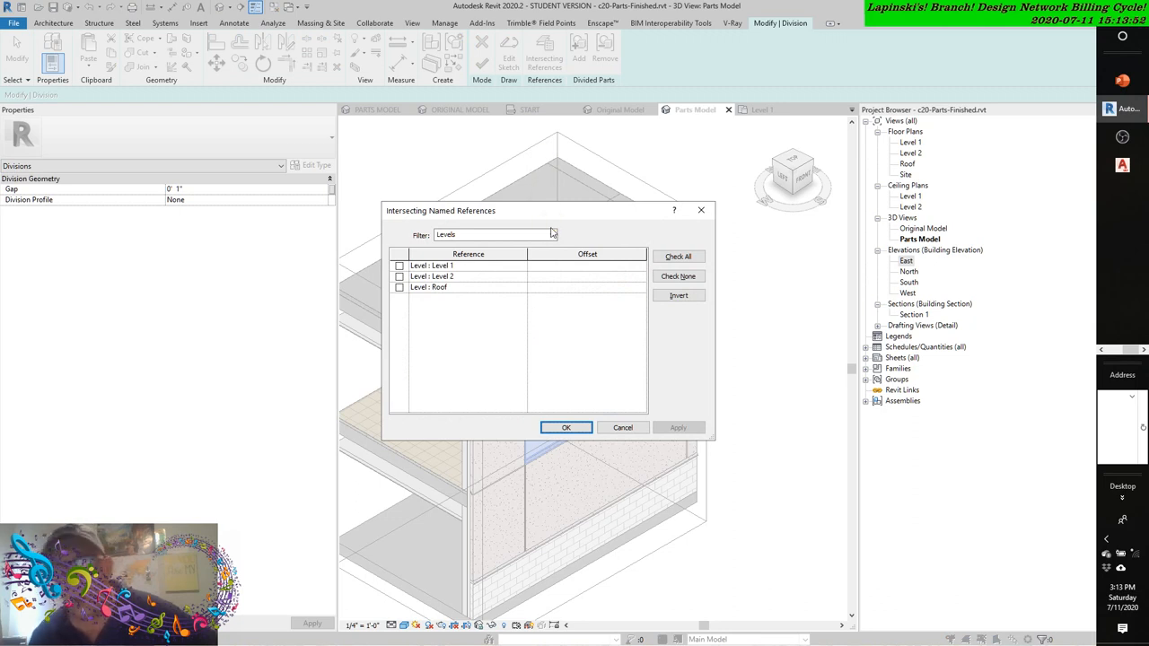
left_click(551, 234)
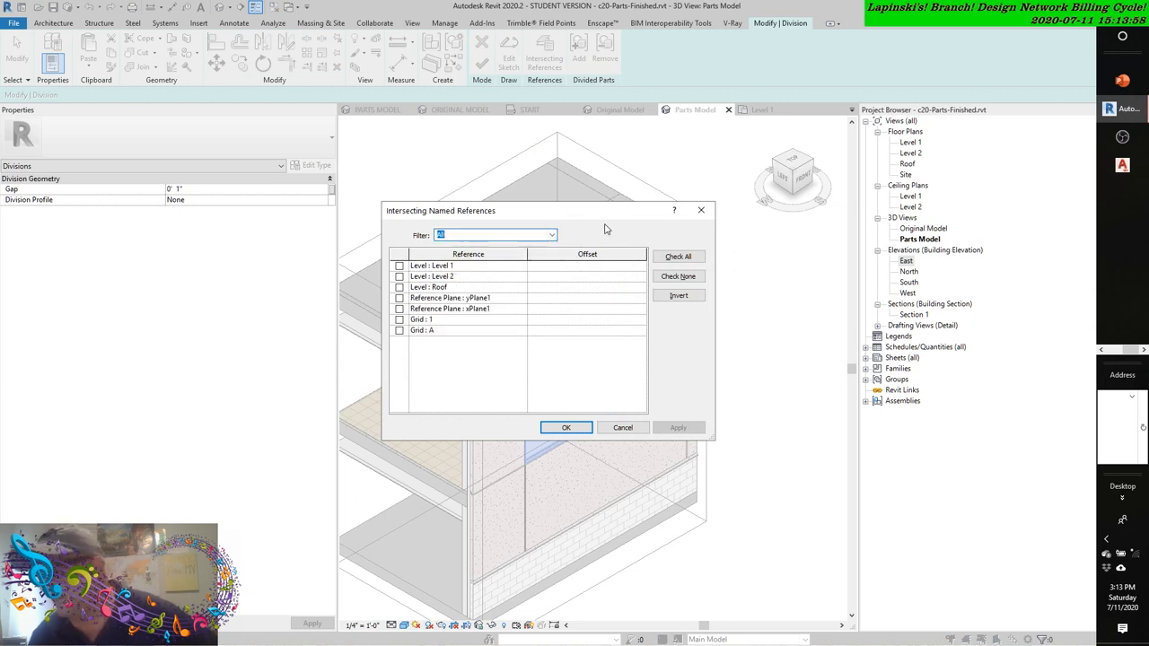
left_click(430, 276)
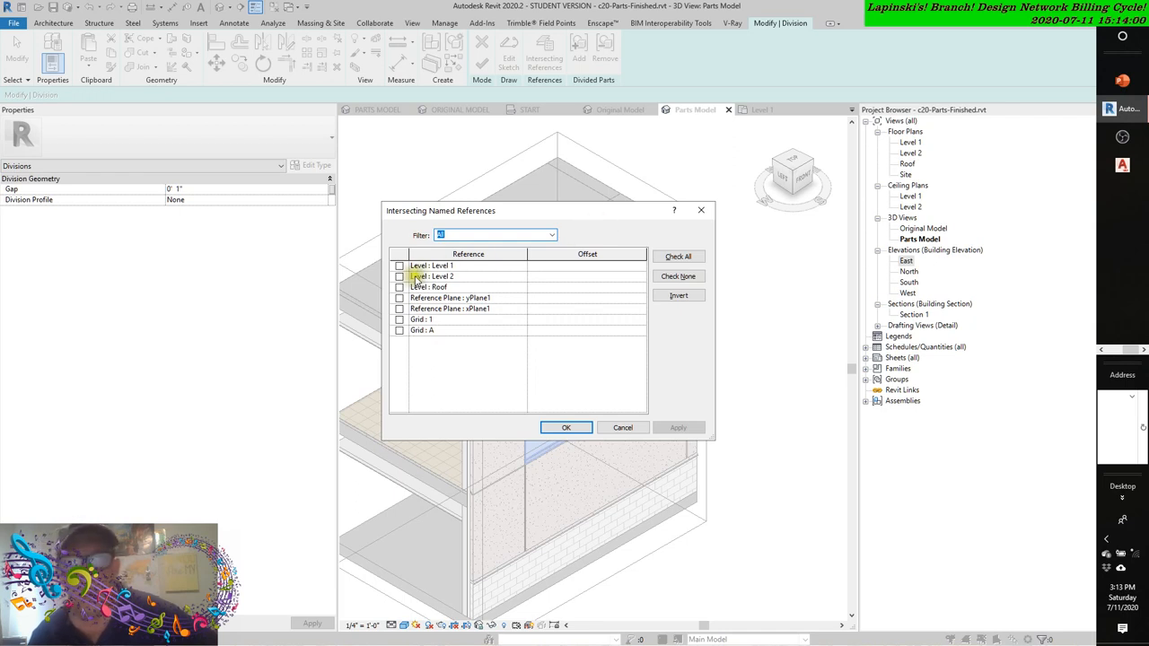
left_click(399, 276)
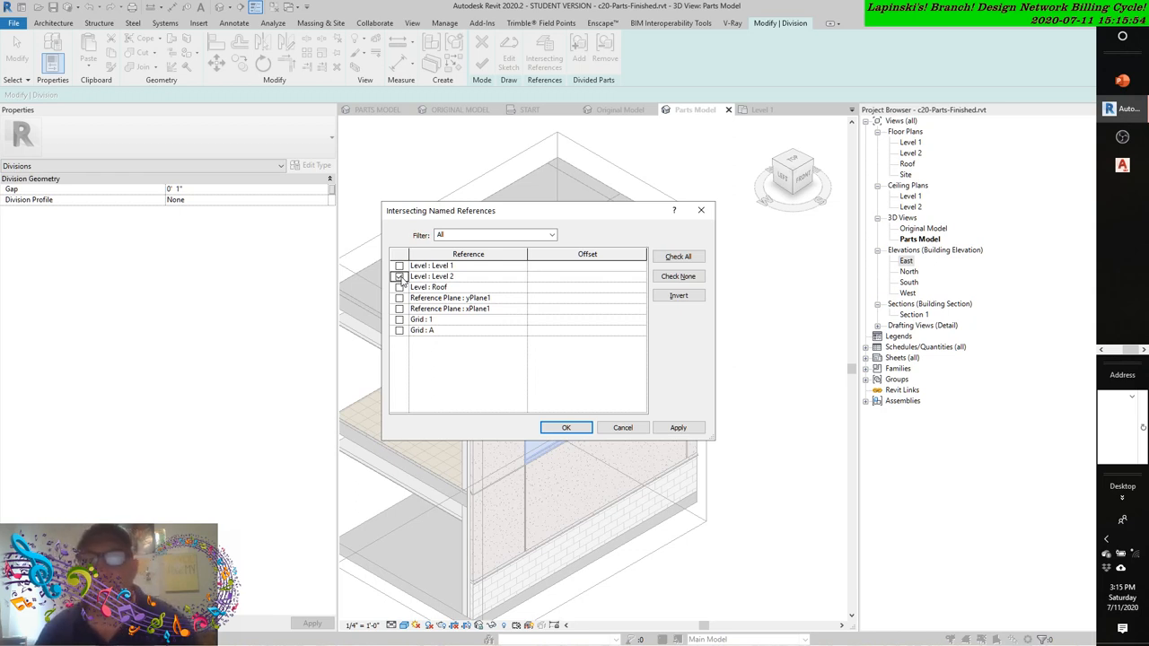
Add Reference Plane : yPlane1 and Grid : 1 as dividing references and apply them.
left_click(398, 298)
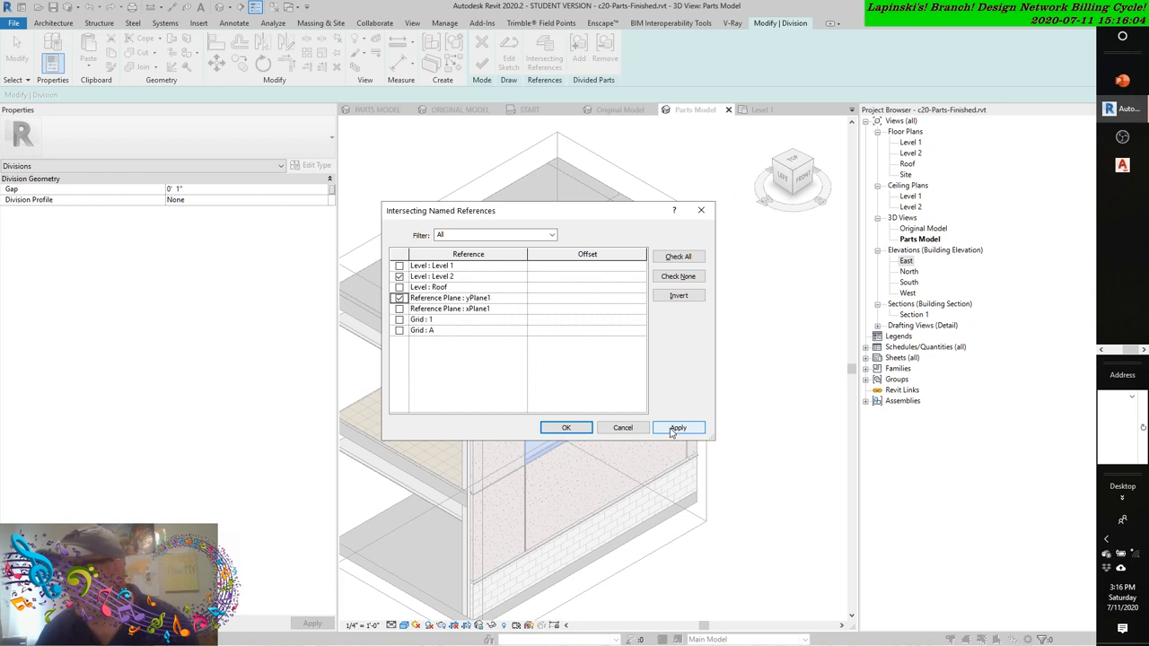
left_click(679, 427)
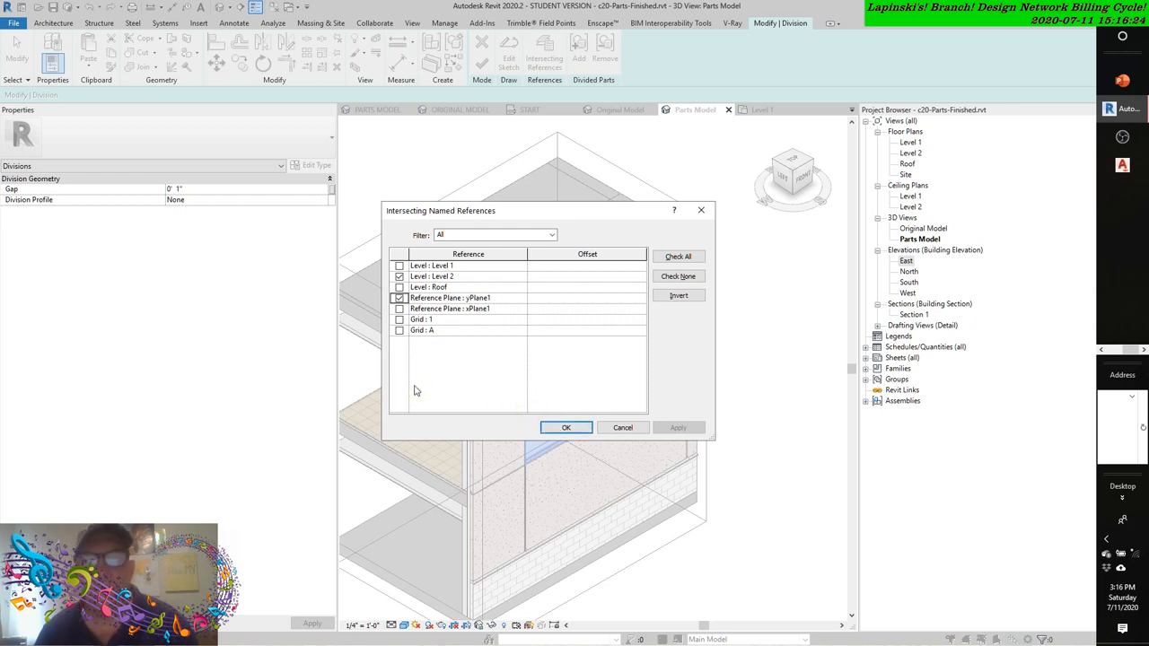
left_click(398, 319)
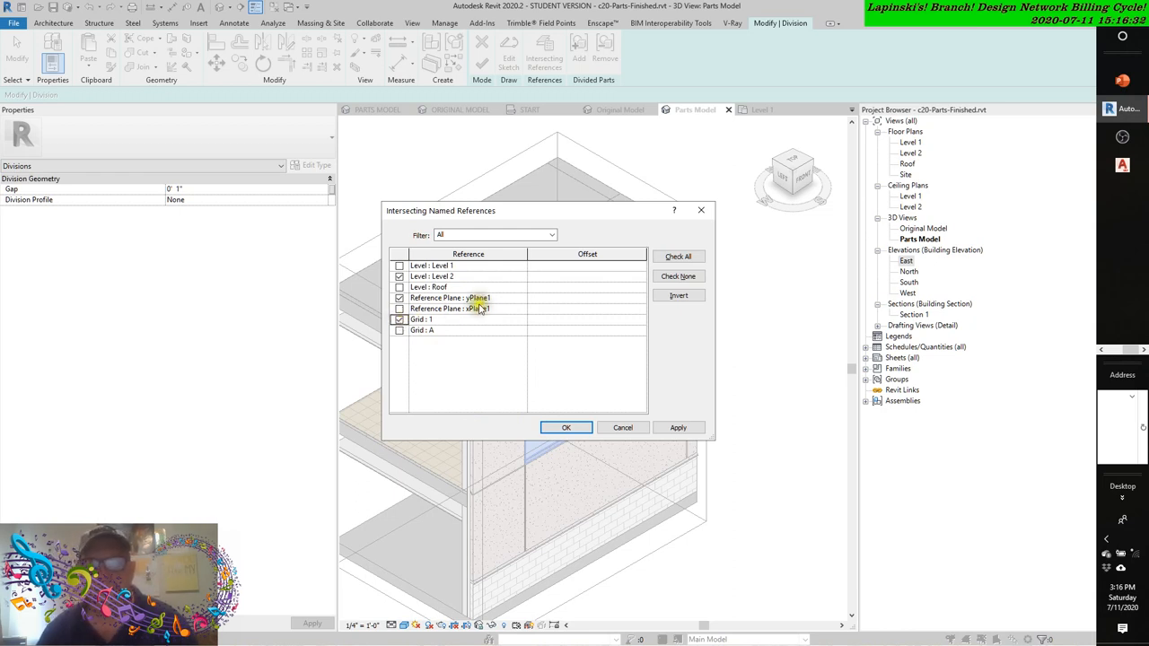
left_click(679, 427)
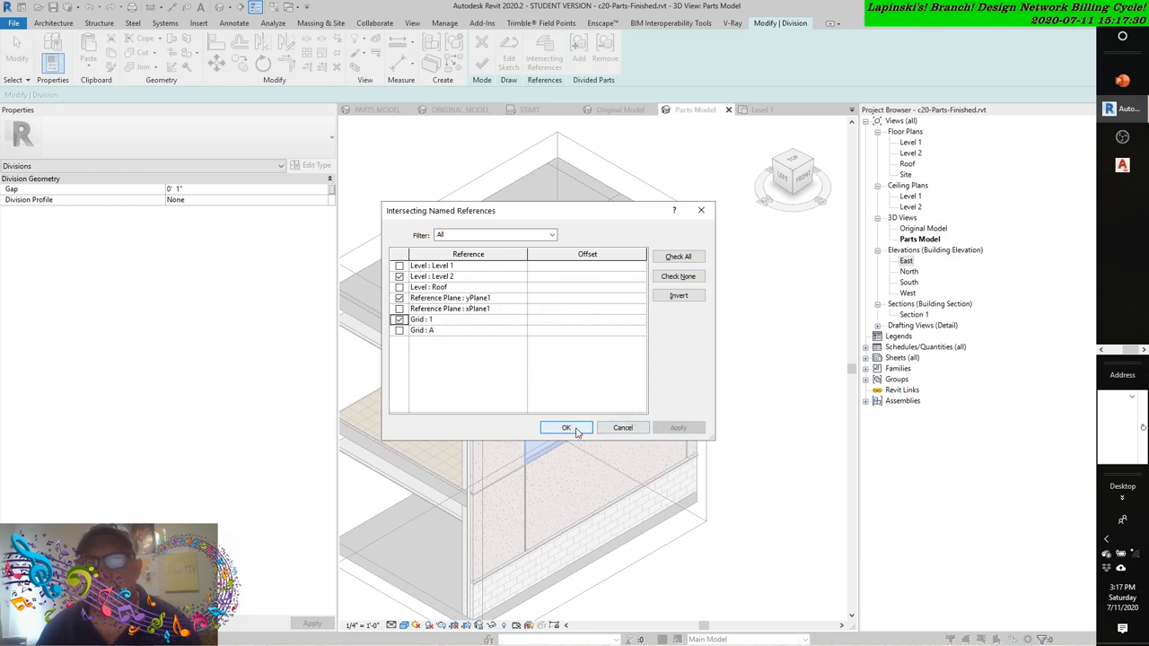
Confirm the intersecting references and review the expanded 'nothing will be divided' warnings.
left_click(566, 427)
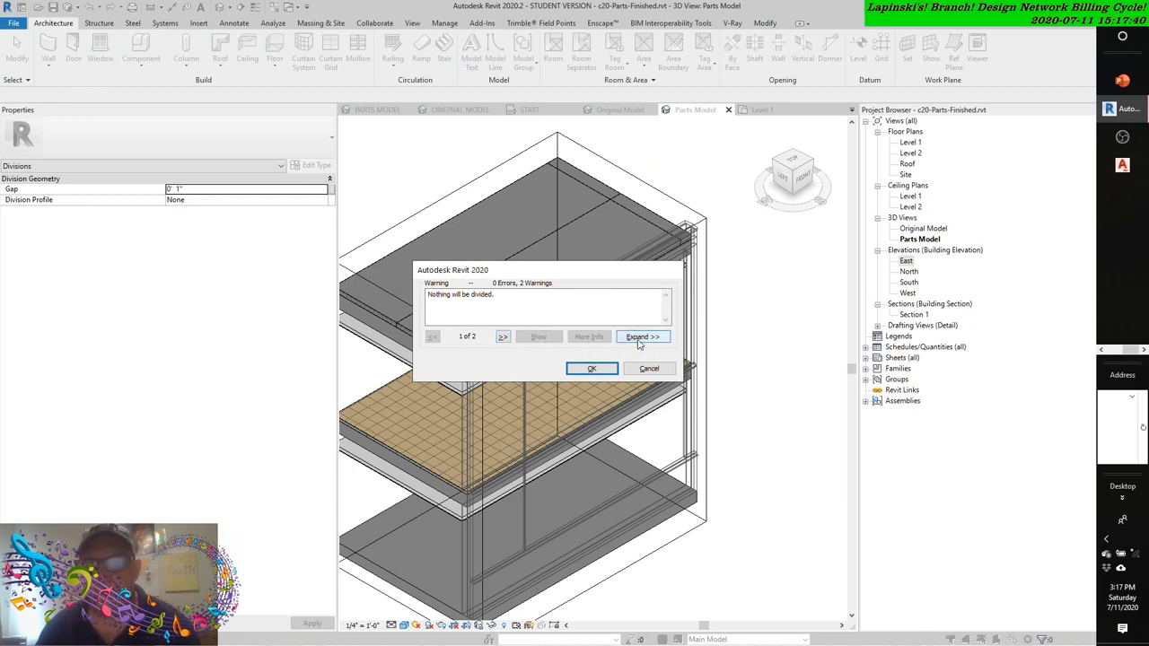
left_click(643, 336)
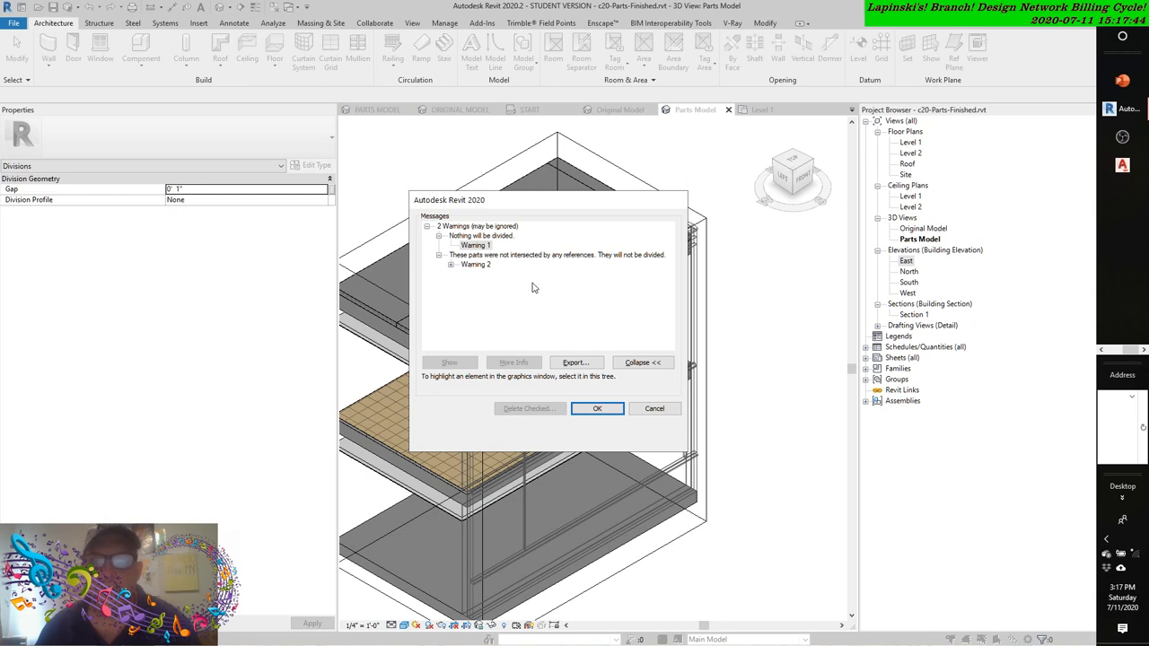
left_click(452, 265)
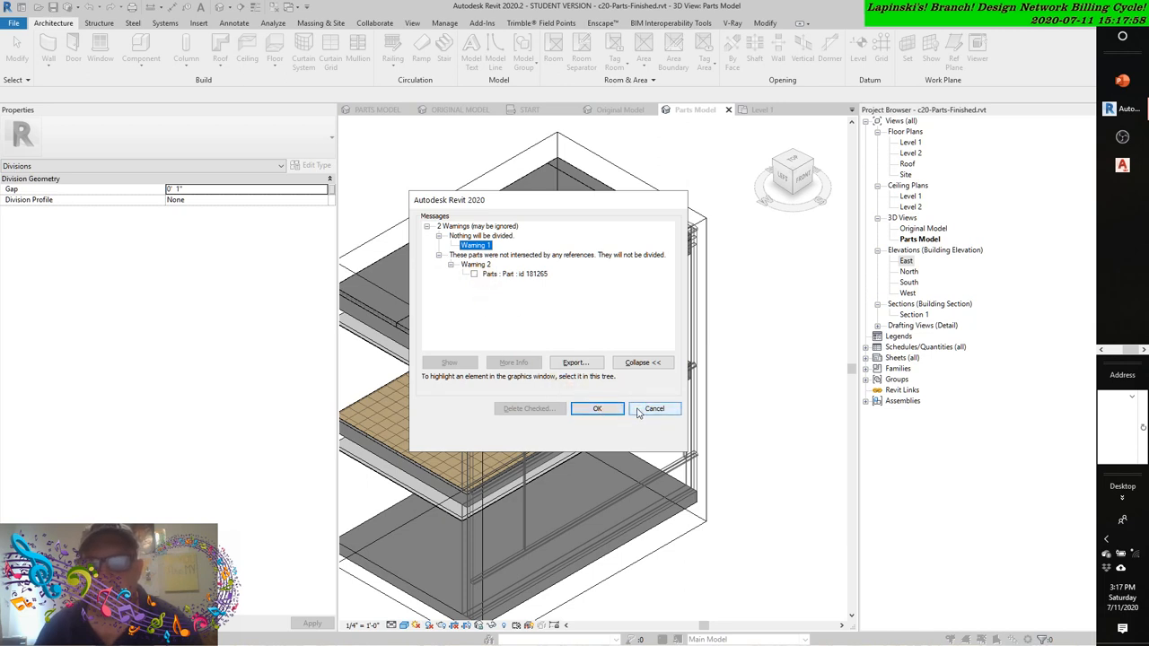
Dismiss the division warning and reselect the exterior precast wall part.
left_click(596, 410)
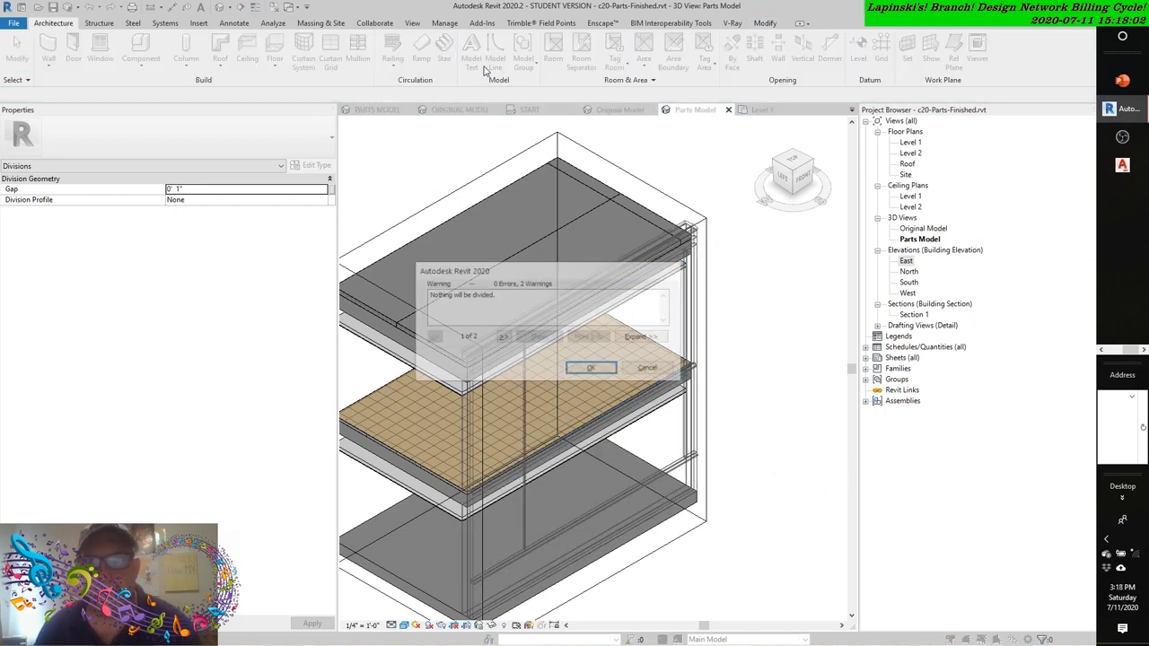
left_click(591, 368)
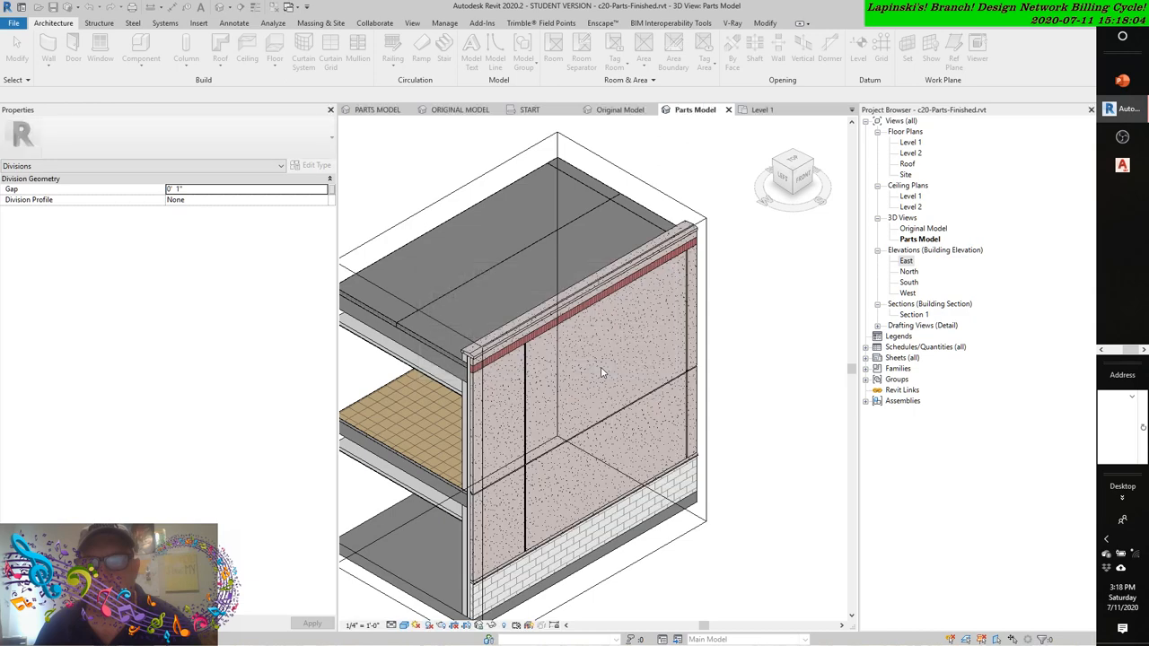
left_click(601, 372)
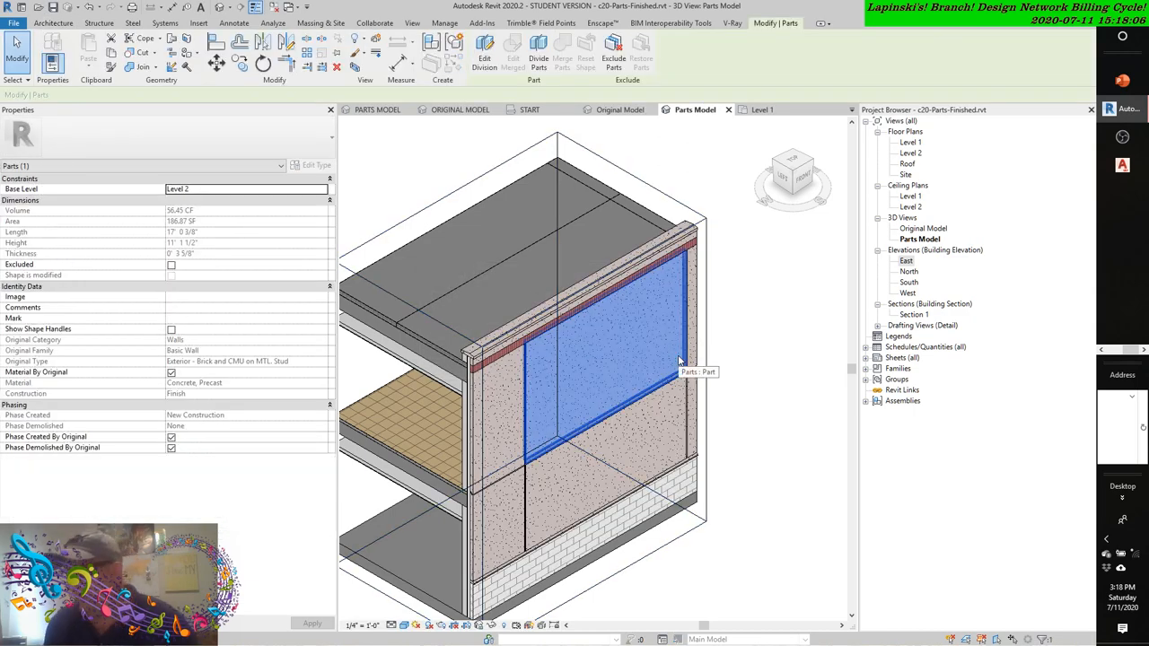